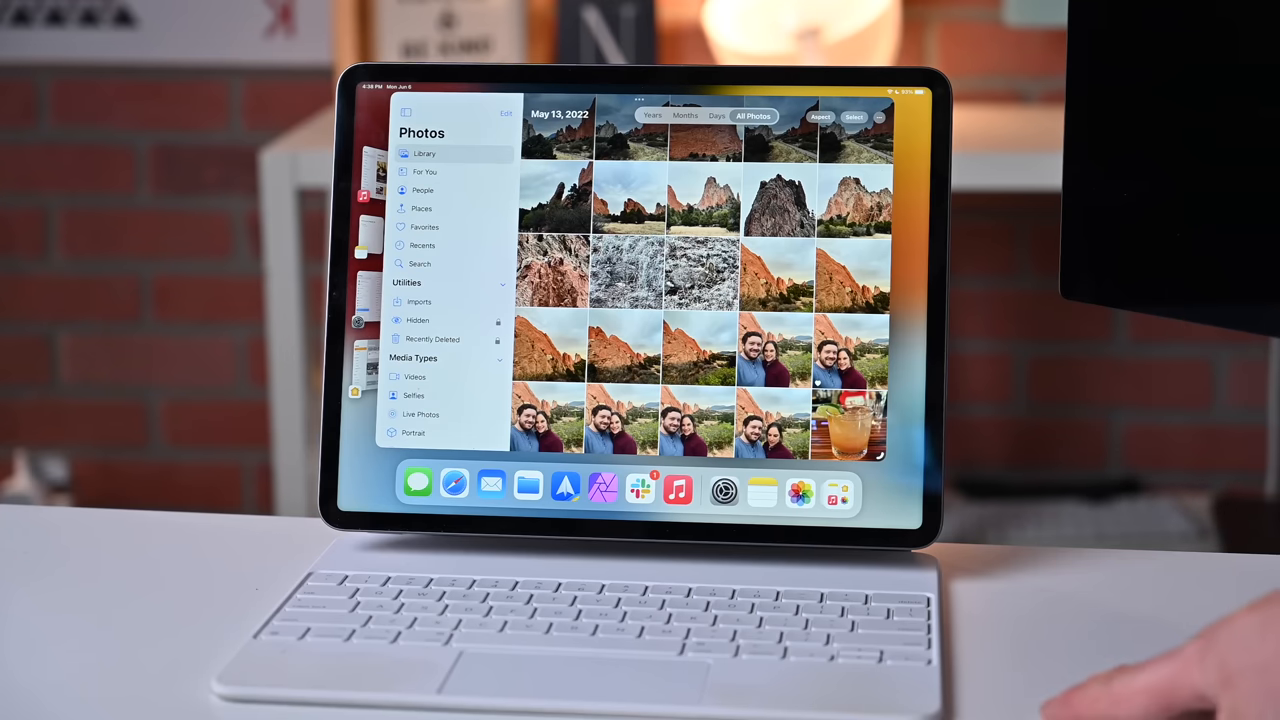
{"action": "mouse_move", "coordinate": [880, 360]}
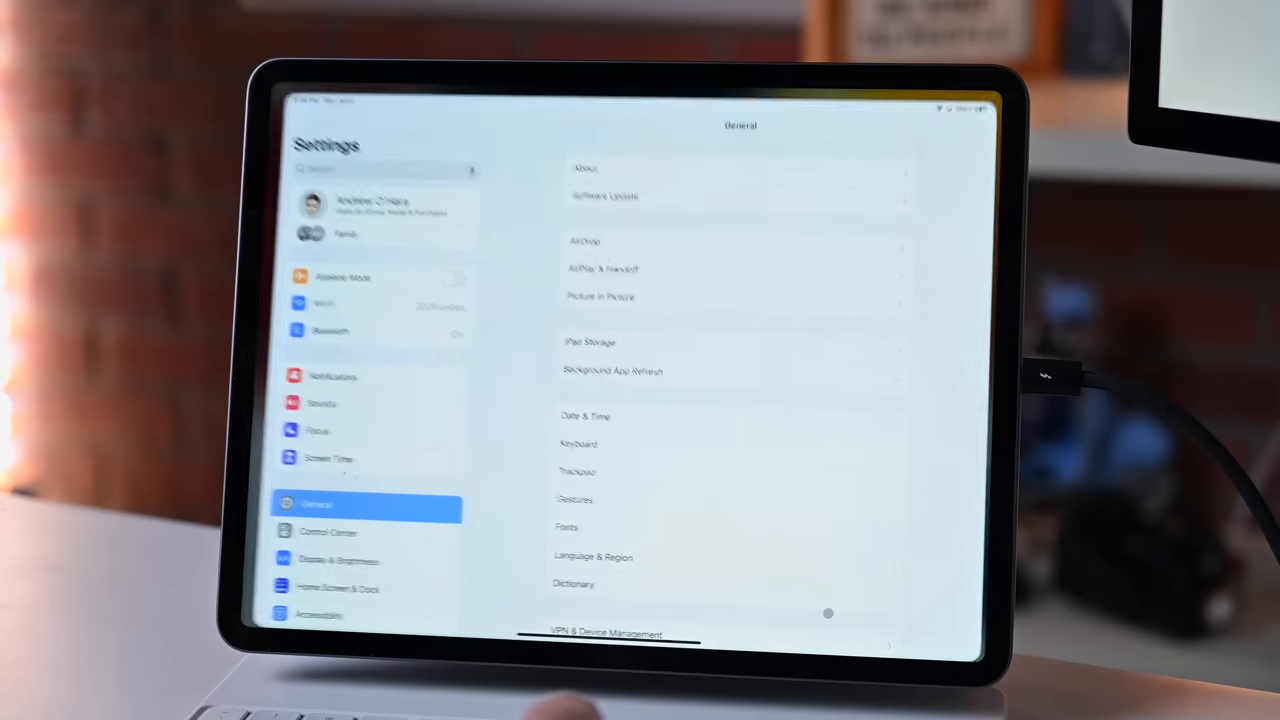
Show the Displays Arrangement sheet with the iPad placed below the Studio Display.
{"action": "left_click", "coordinate": [328, 560]}
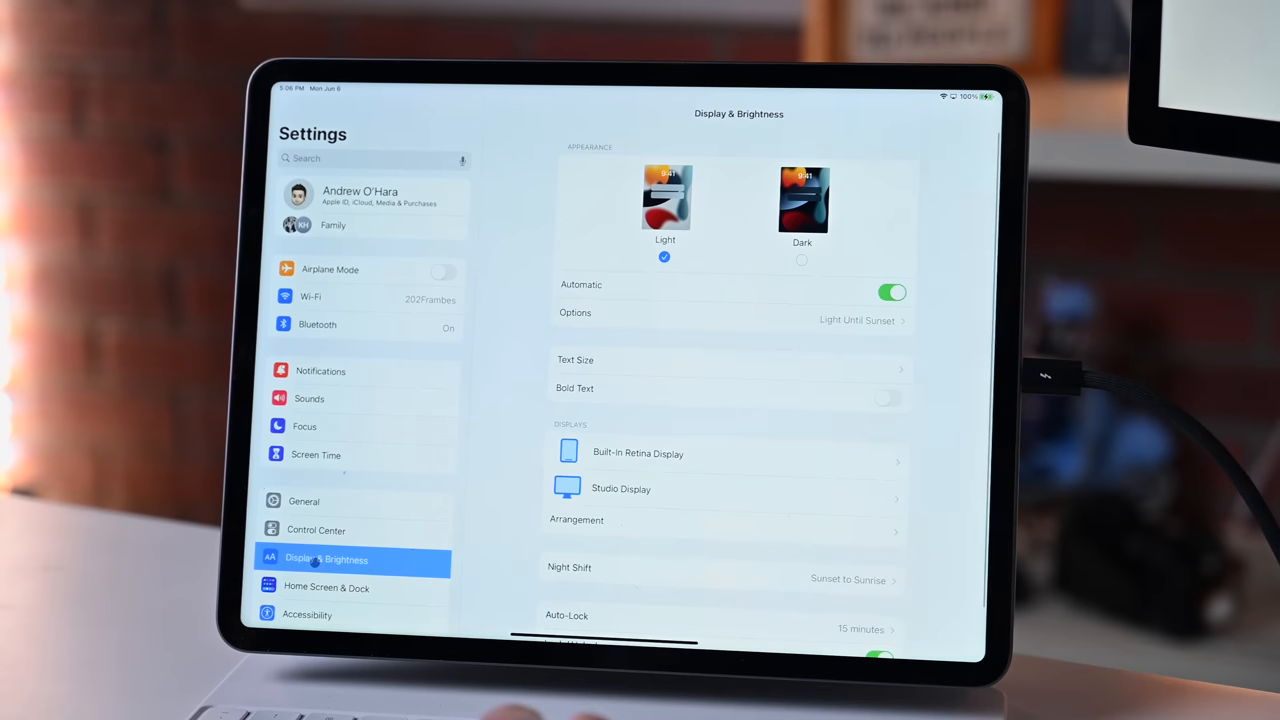
{"action": "scroll", "scroll_direction": "down", "scroll_amount": 3}
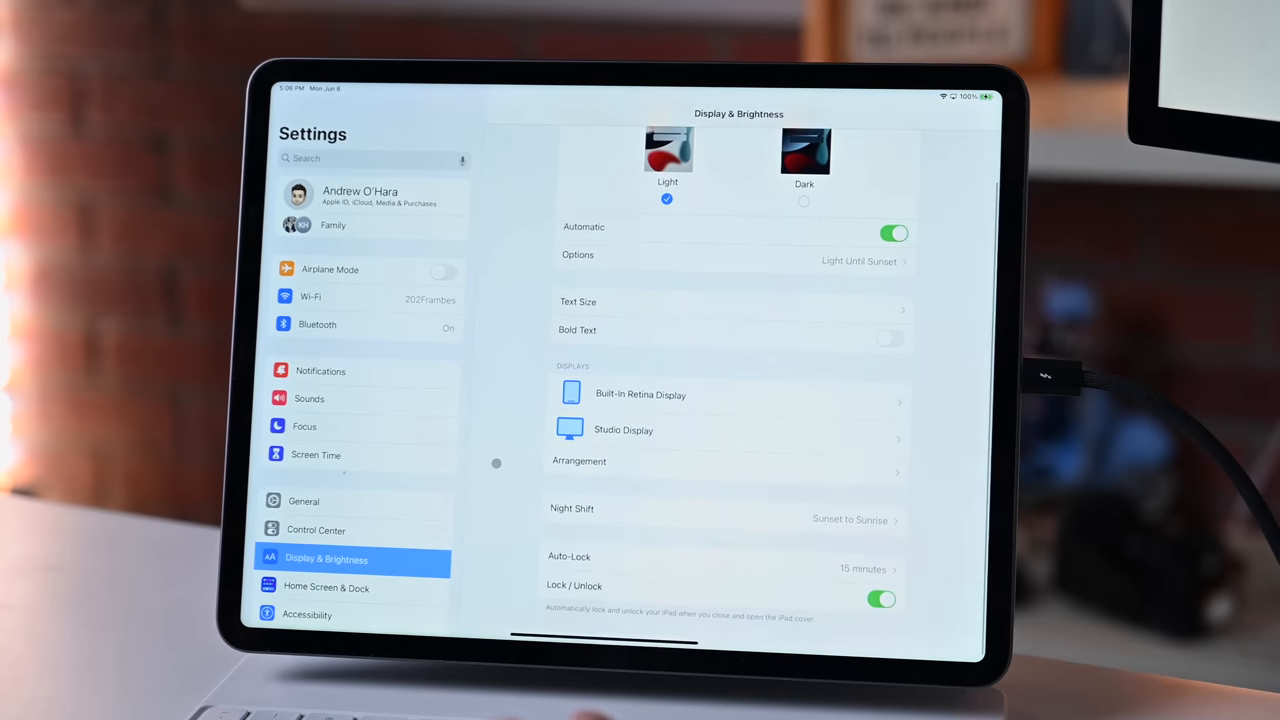
{"action": "left_click", "coordinate": [640, 394]}
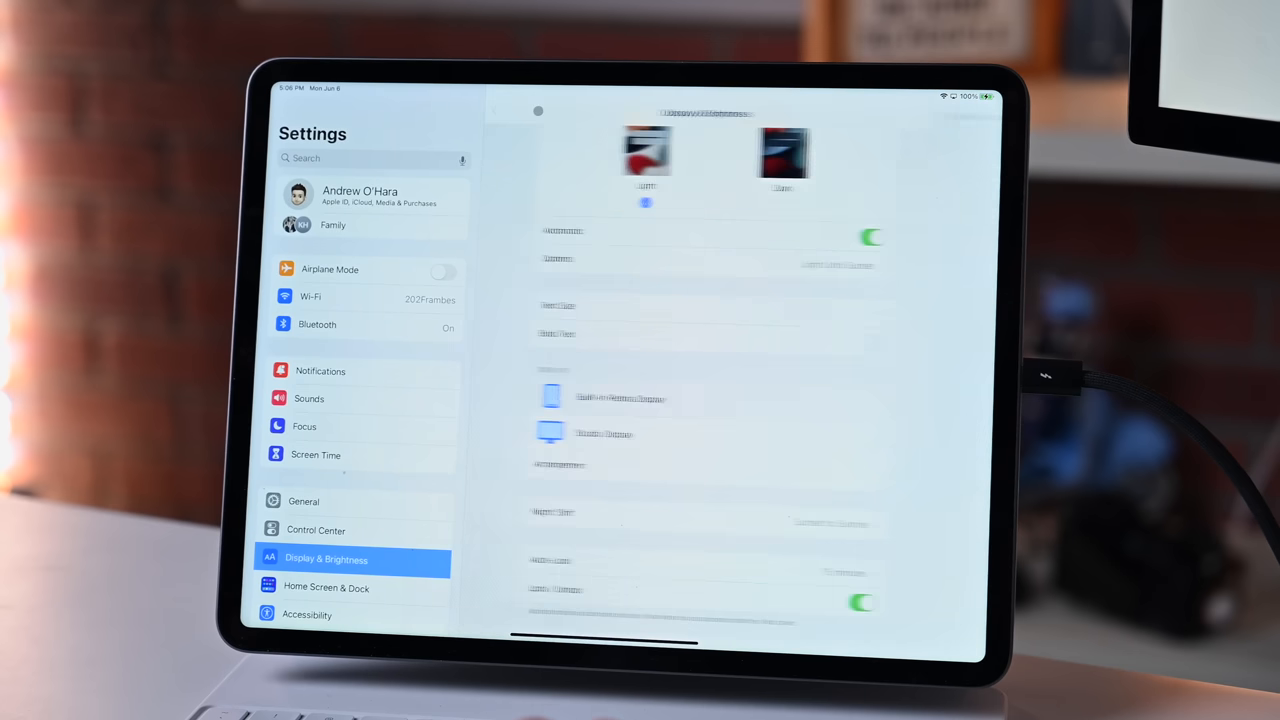
{"action": "left_click", "coordinate": [350, 560]}
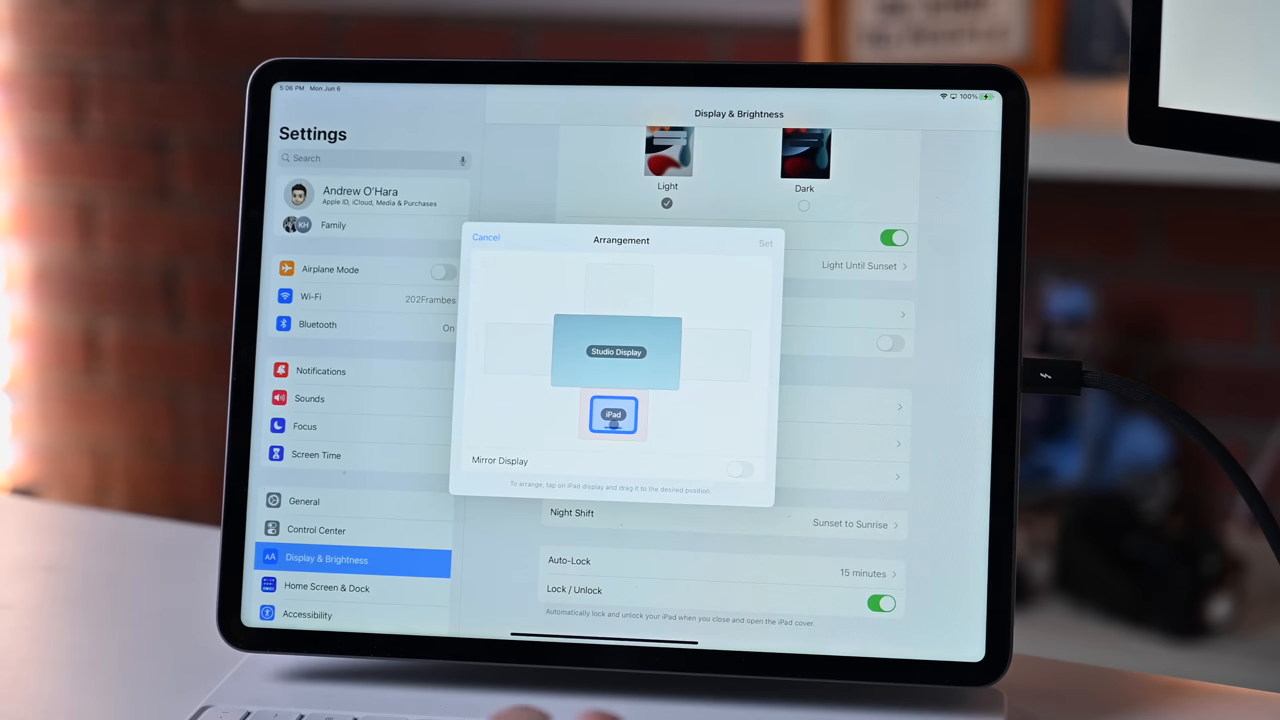
{"action": "left_click_drag", "start_coordinate": [612, 414], "coordinate": [518, 348]}
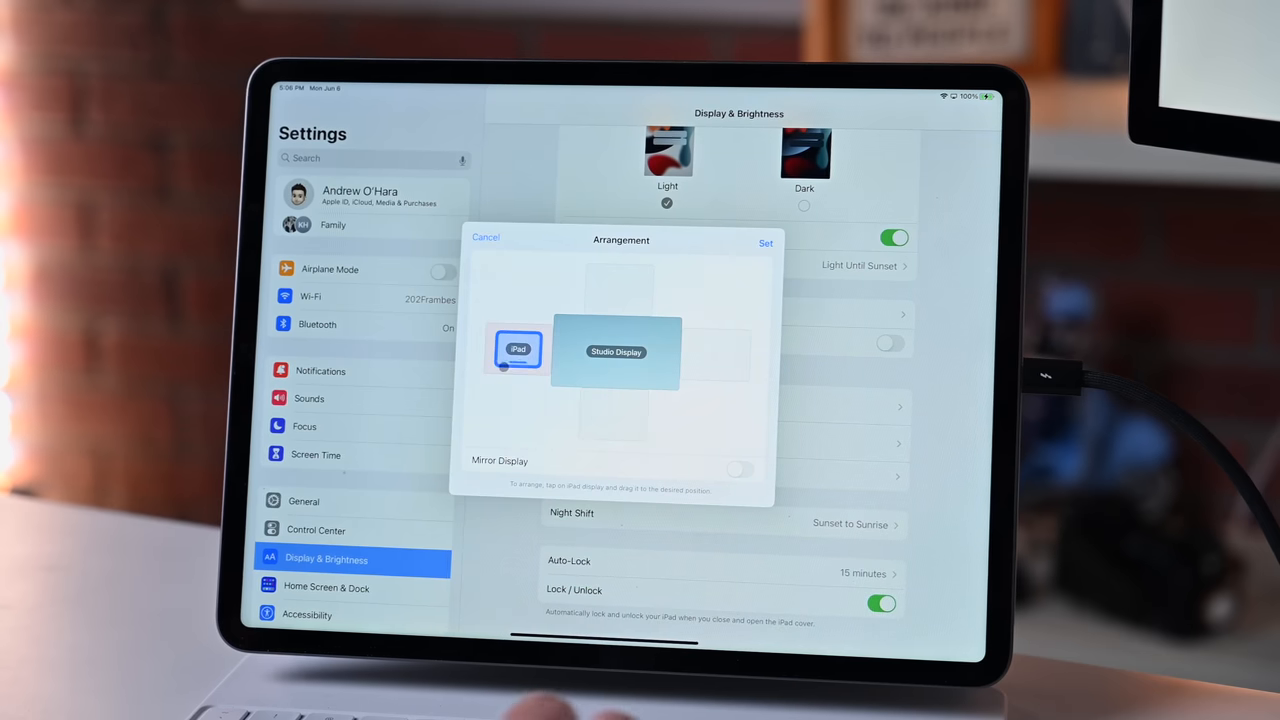
{"action": "left_click_drag", "start_coordinate": [518, 352], "coordinate": [676, 330]}
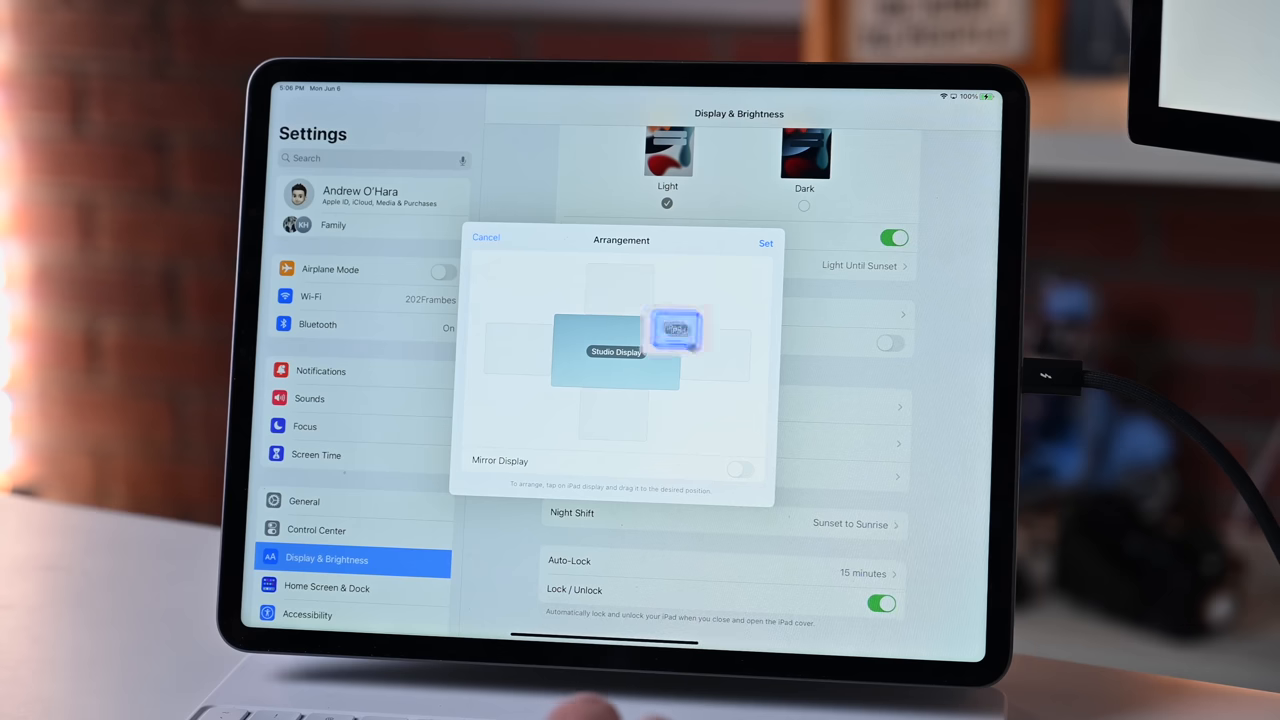
{"action": "left_click_drag", "start_coordinate": [678, 328], "coordinate": [612, 414]}
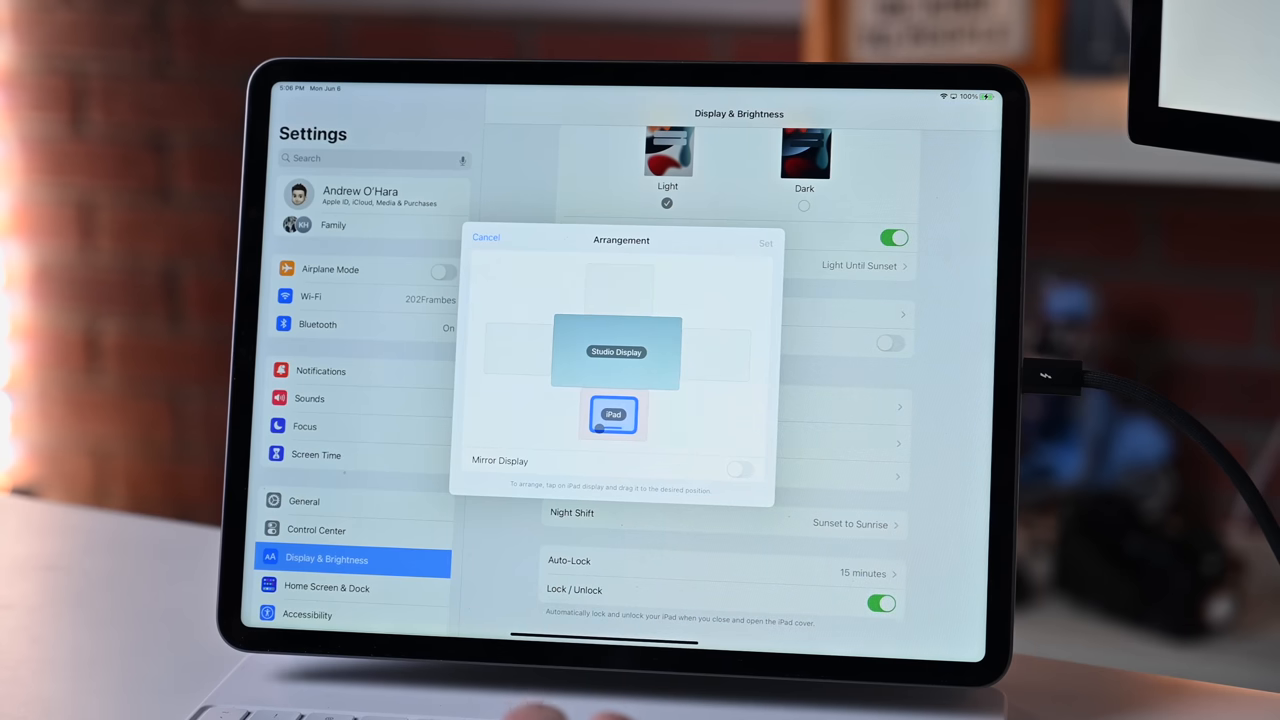